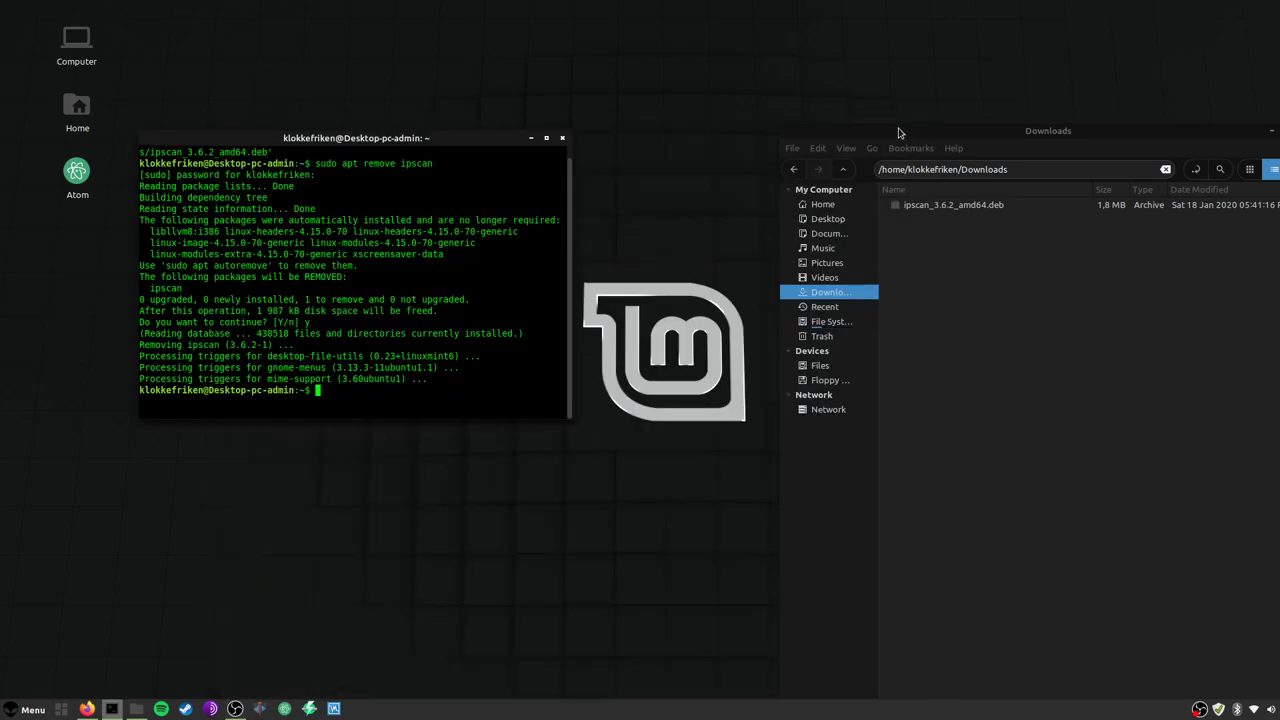
mouse_move(738, 216)
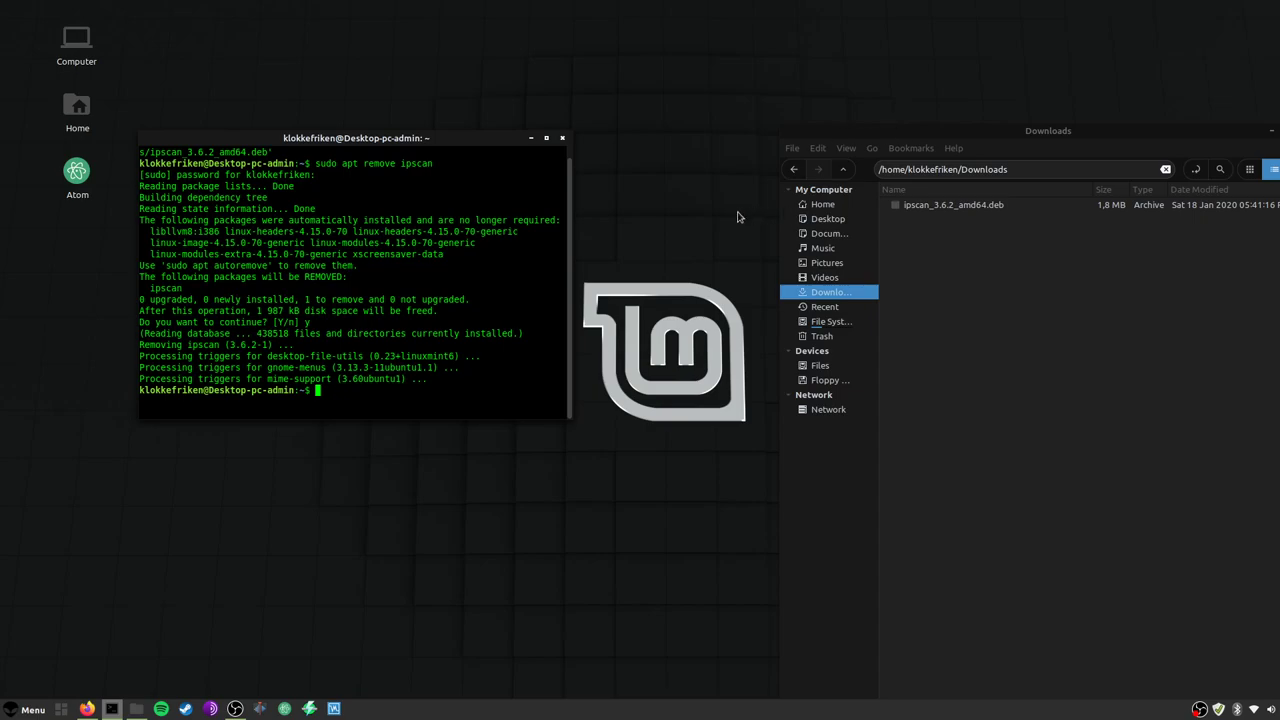
mouse_move(670, 288)
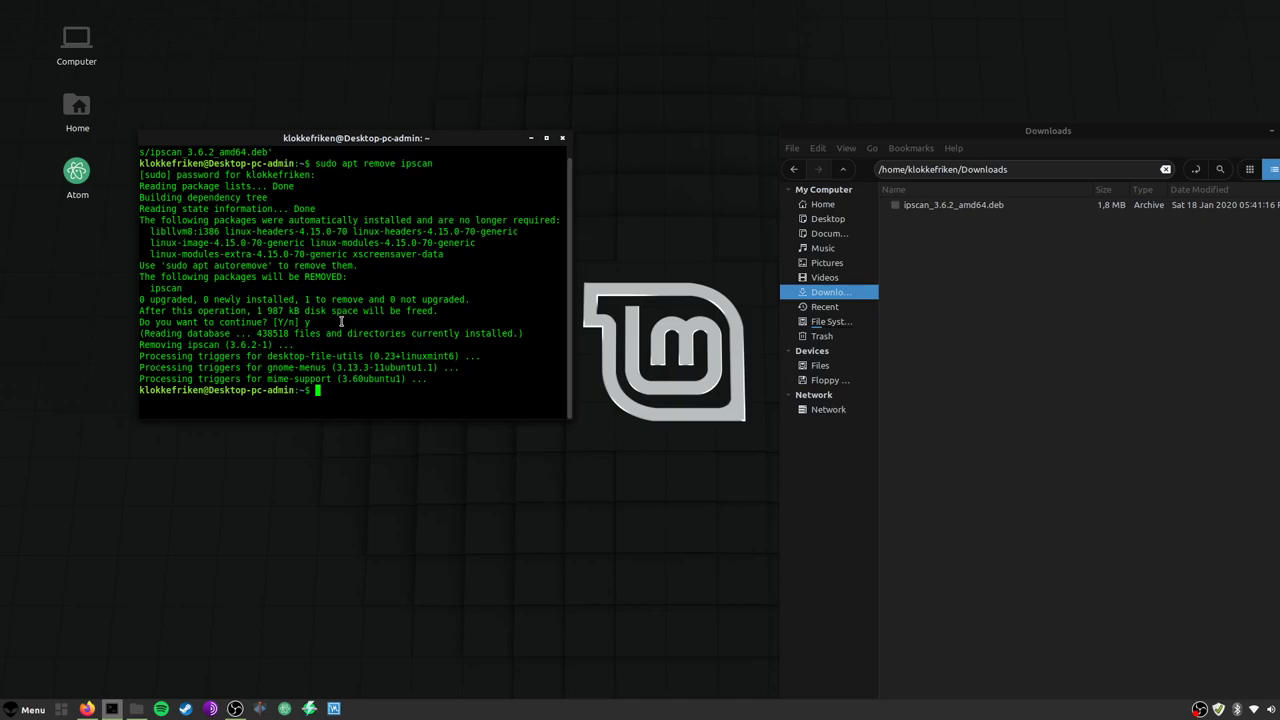
Type and cancel 'sudo dpkg -i' for the ipscan .deb, then abandon 'sudo apt -f install'
type("sudo")
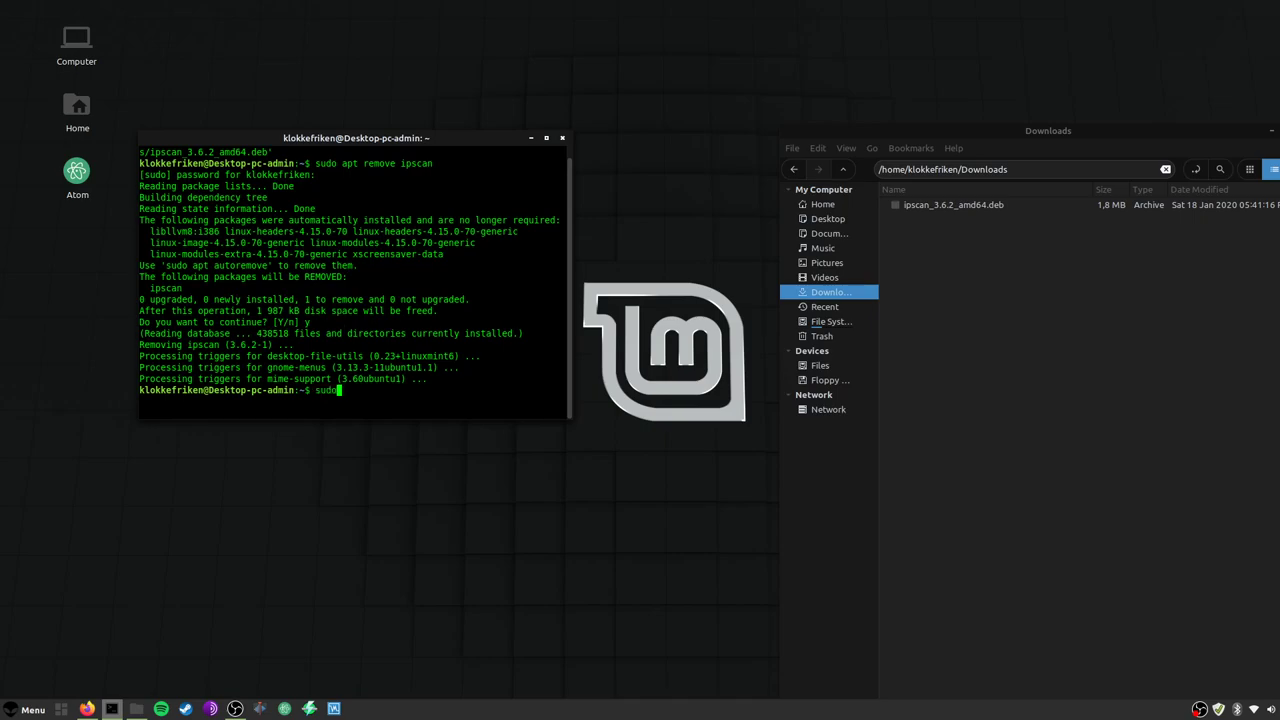
type("dpkg -i '/home/klokkefriken/Downloads/ipscan_3.6.2_amd64.deb")
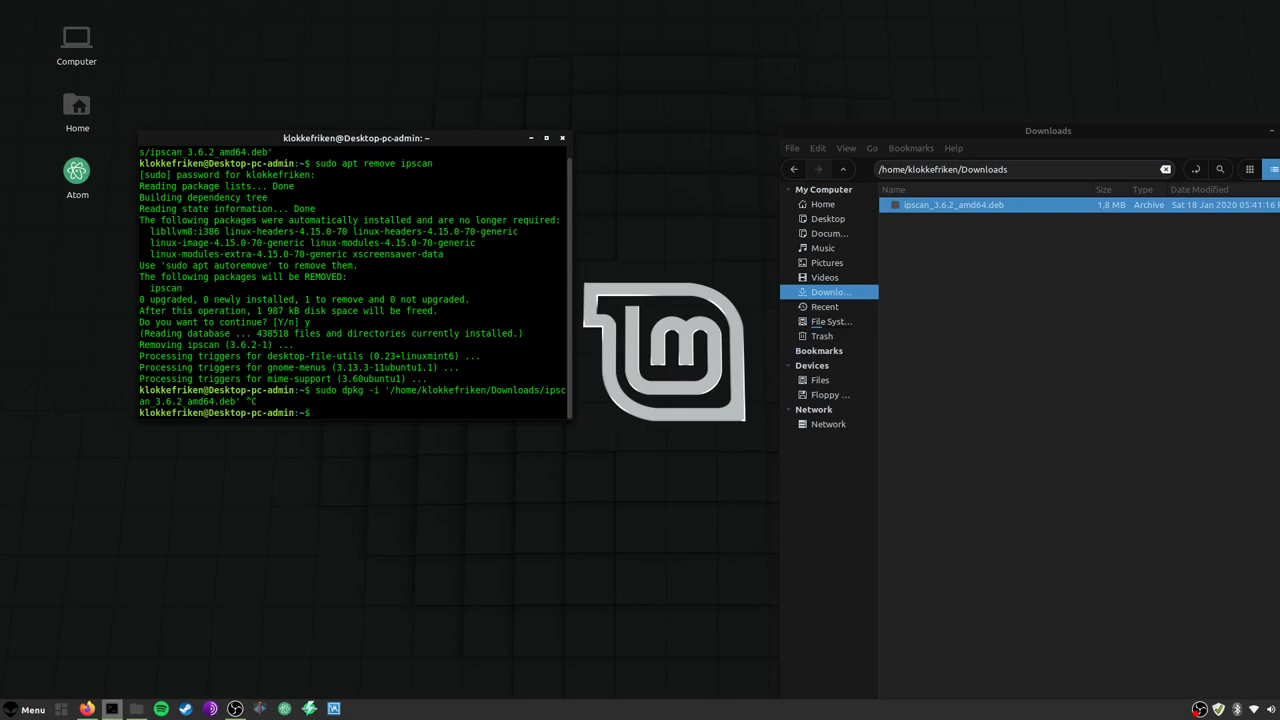
type("sudo apt")
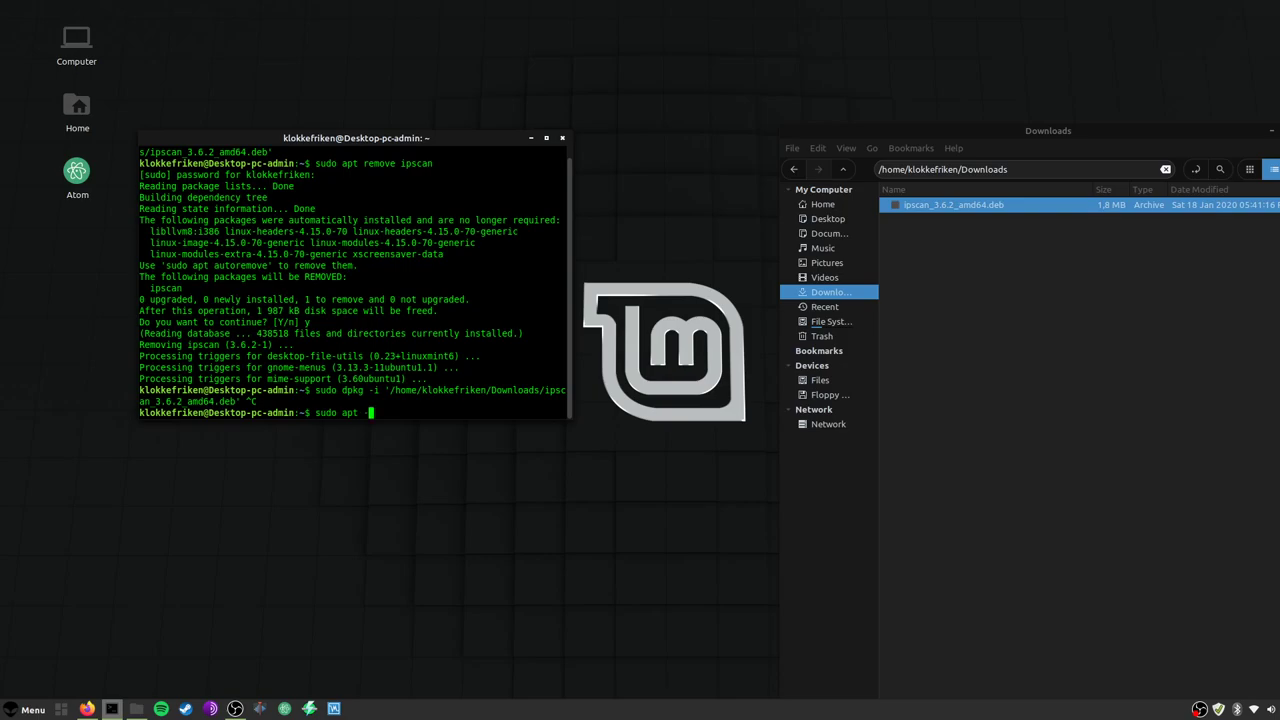
type("-f install")
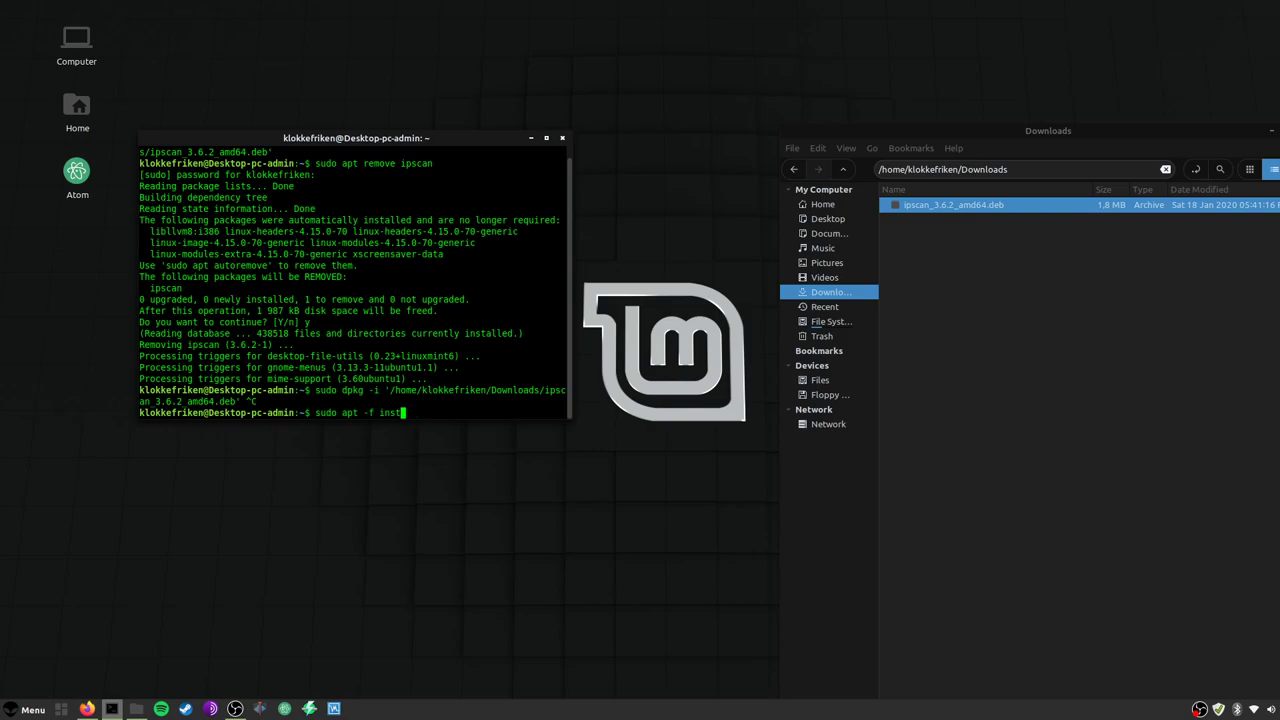
key("ctrl+c")
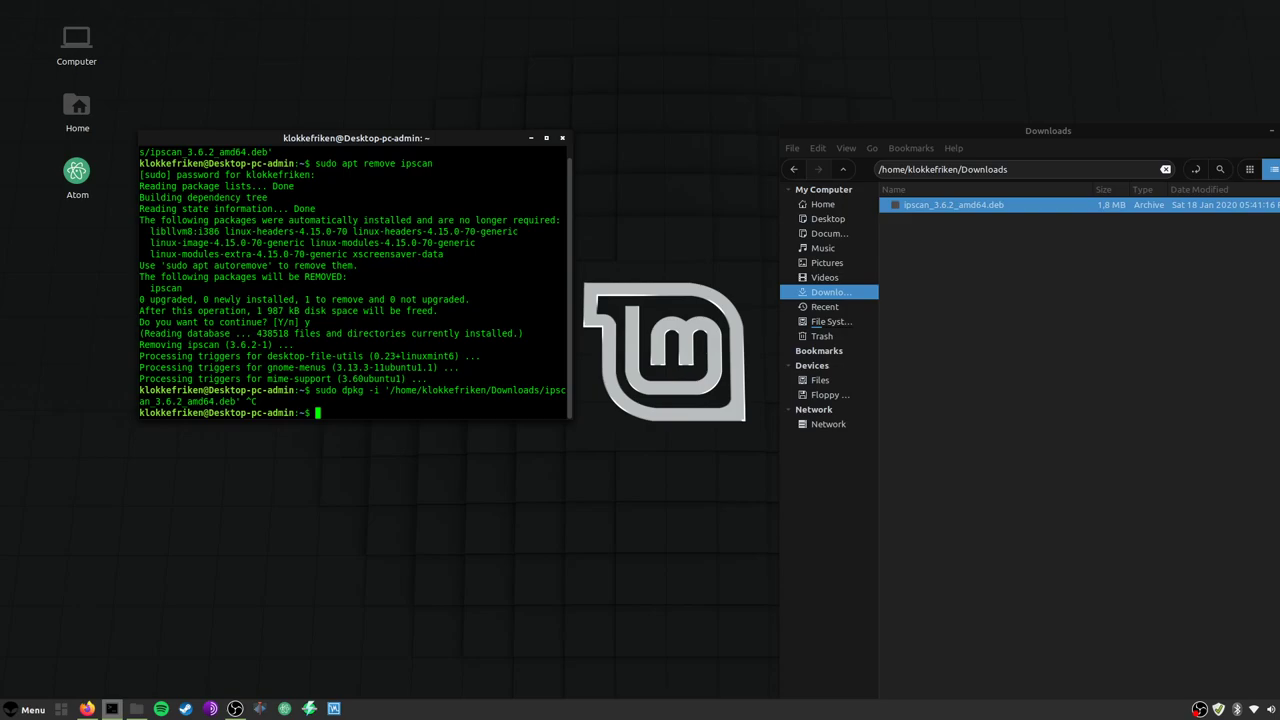
Run 'sudo apt install' on ipscan_3.6.2_amd64.deb from Downloads
type("sudo a")
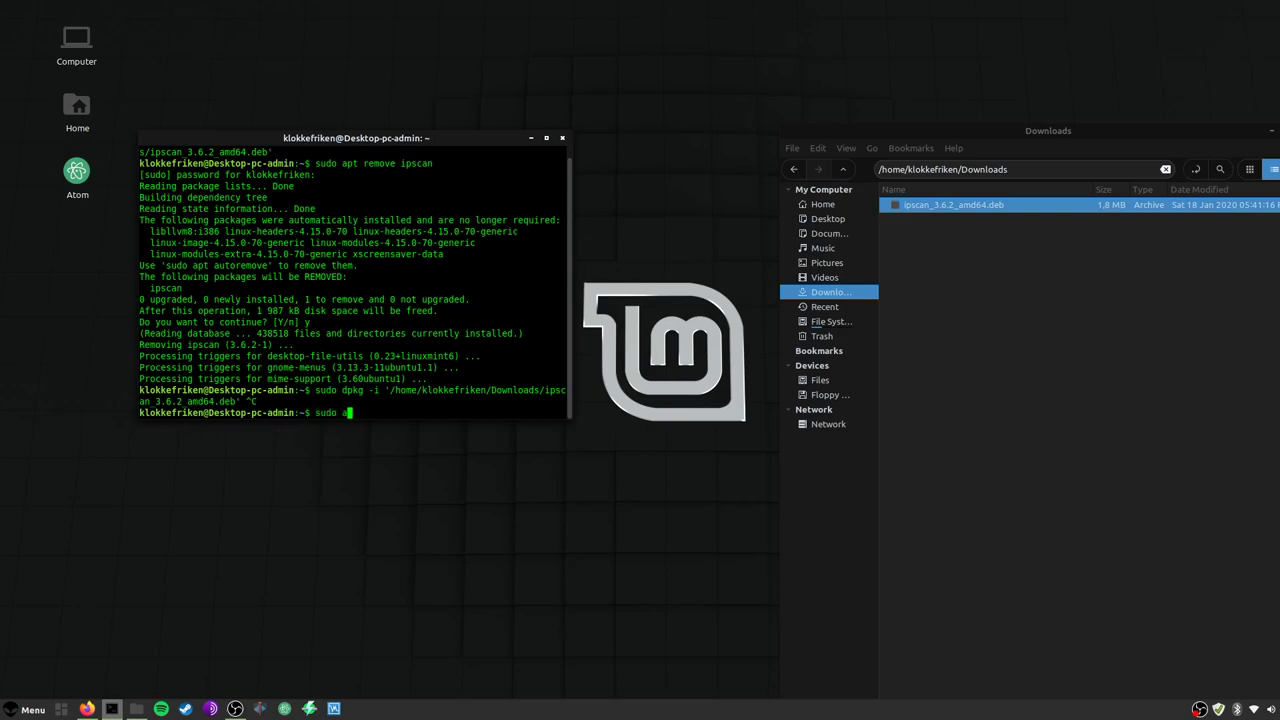
type("pt install '/home/klokkefriken/Downloads/ipscan_3.6.2_amd64.deb")
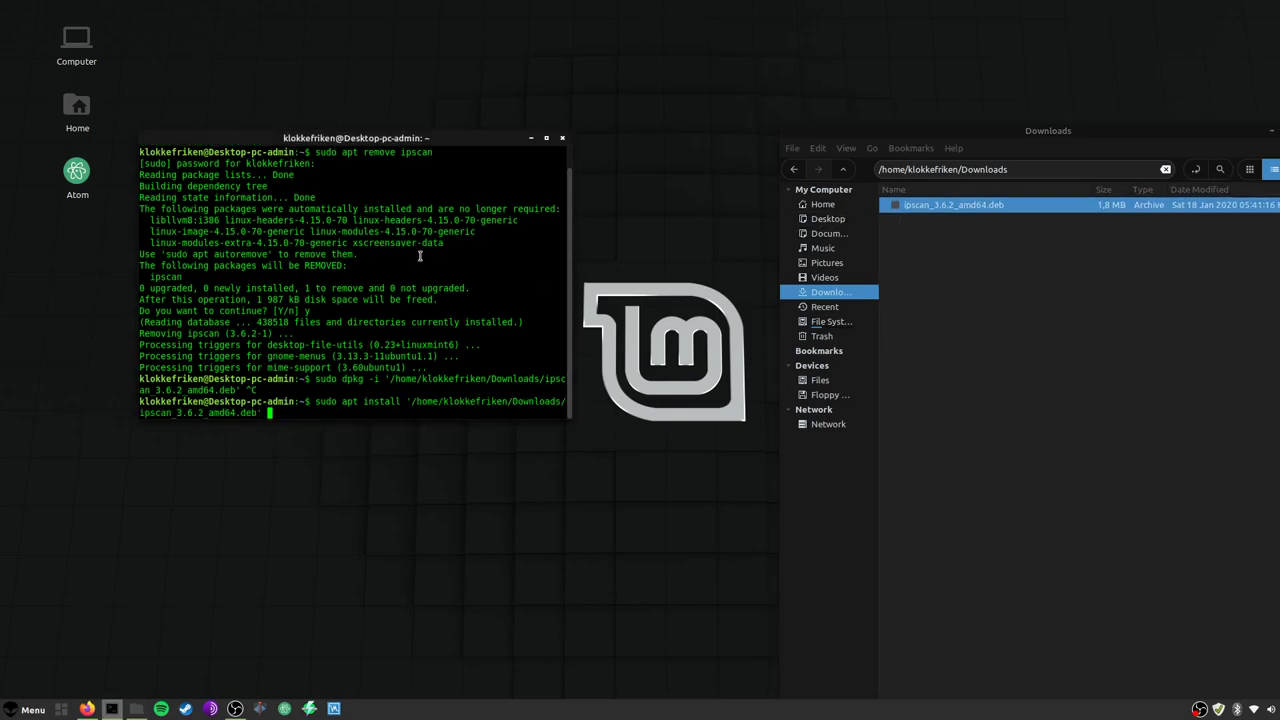
key("Return")
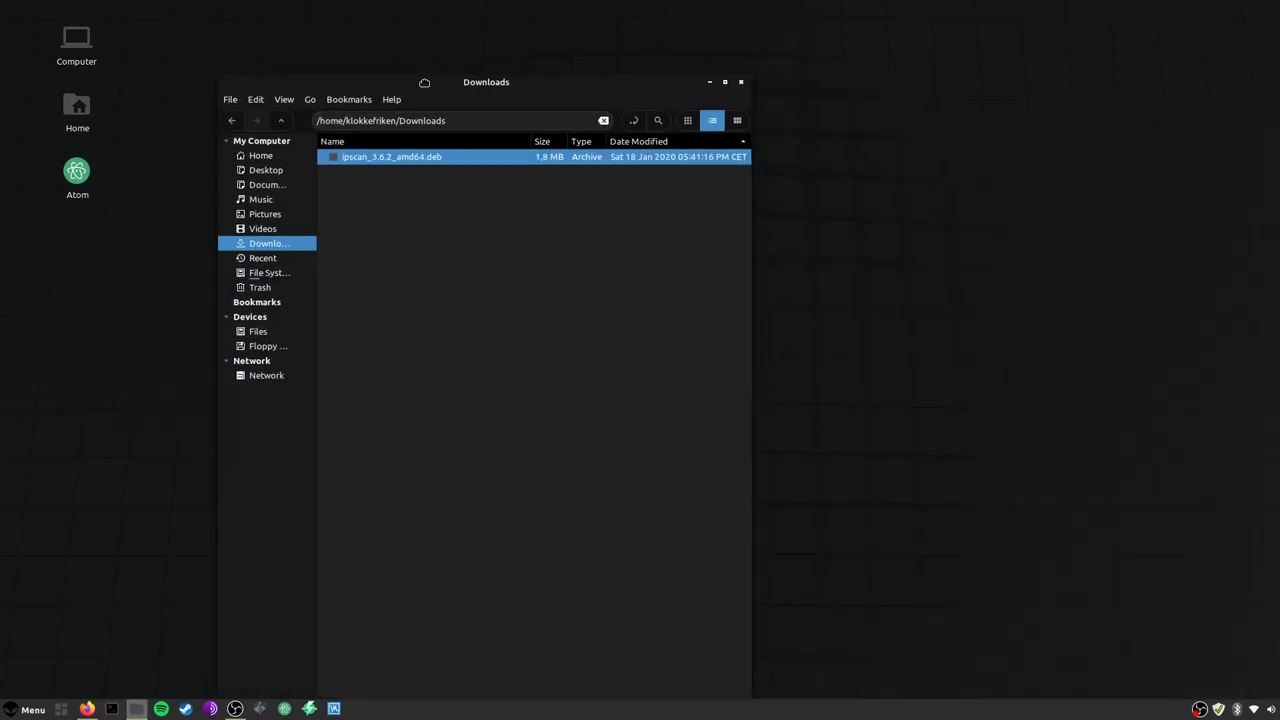
Close the Downloads window, launch Angry IP Scanner, and open Tools > Preferences
left_click(724, 82)
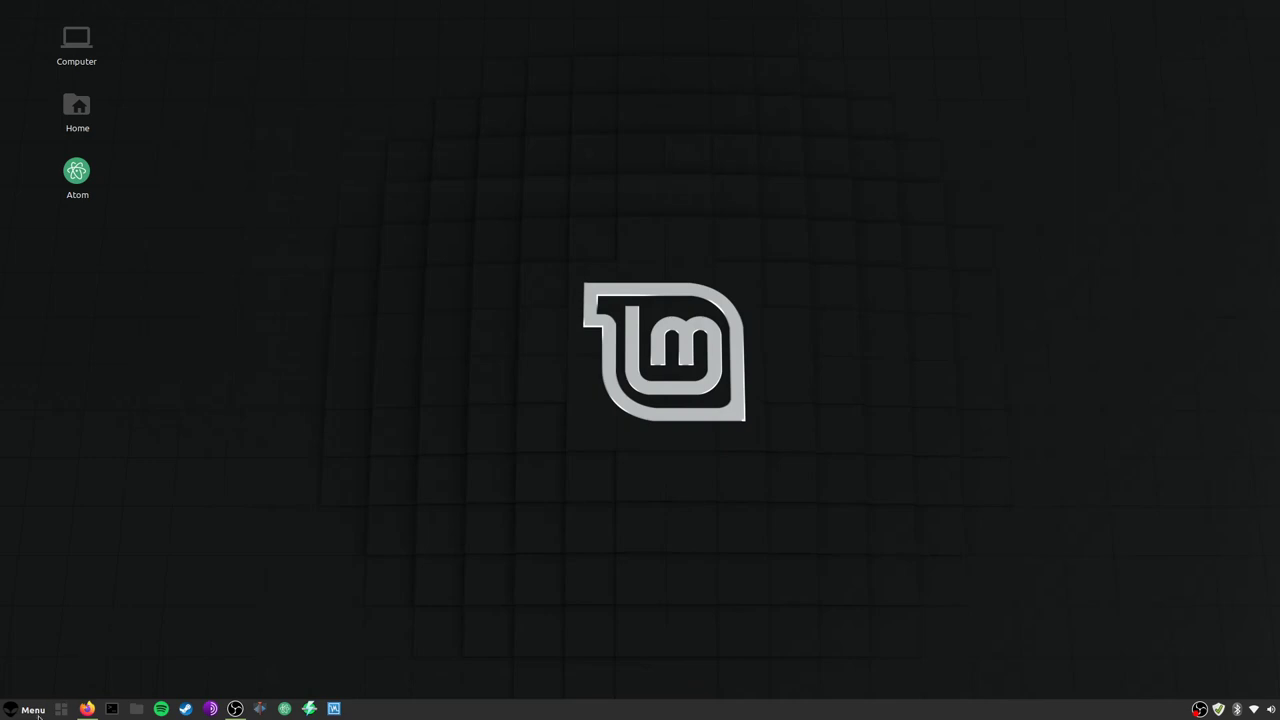
left_click(33, 709)
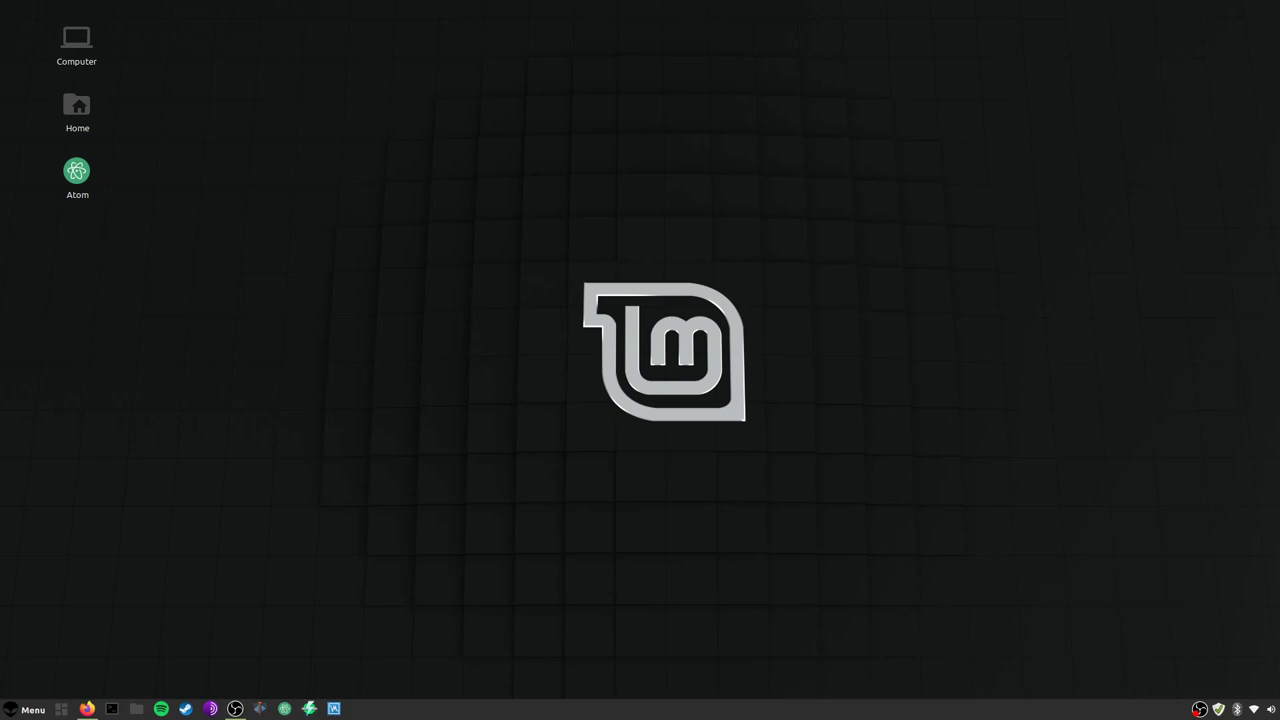
mouse_move(546, 234)
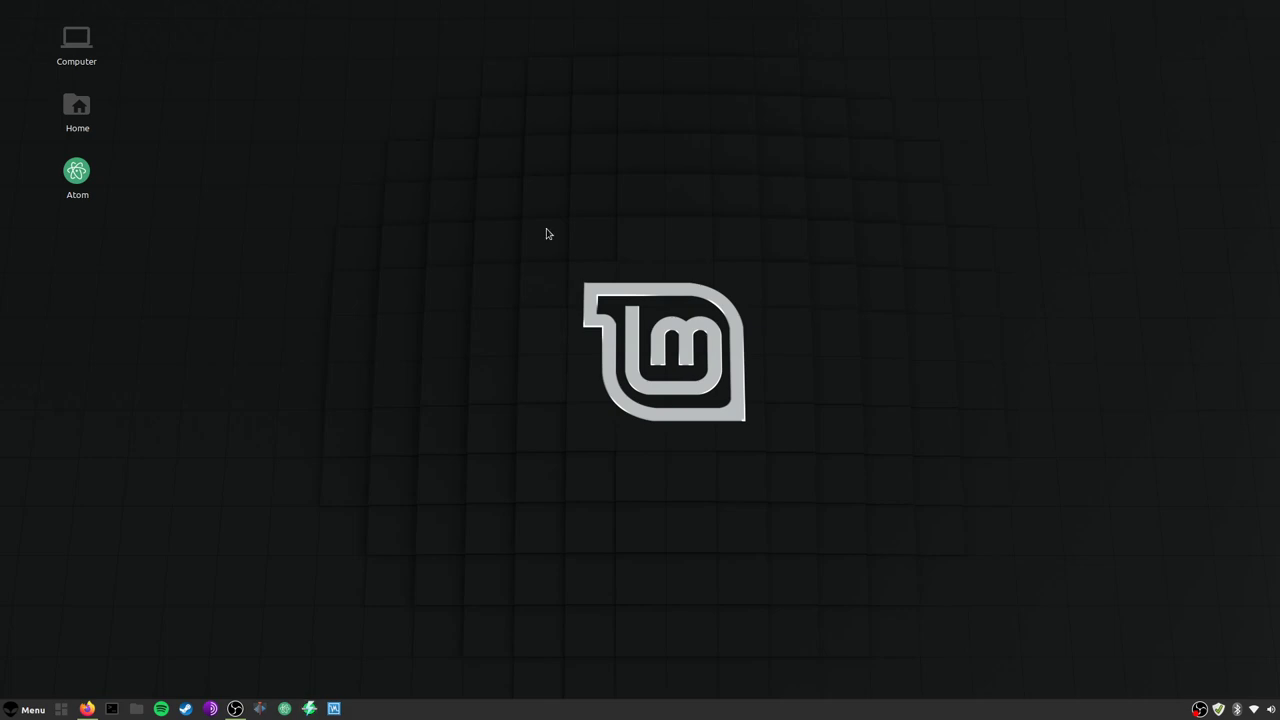
left_click(549, 231)
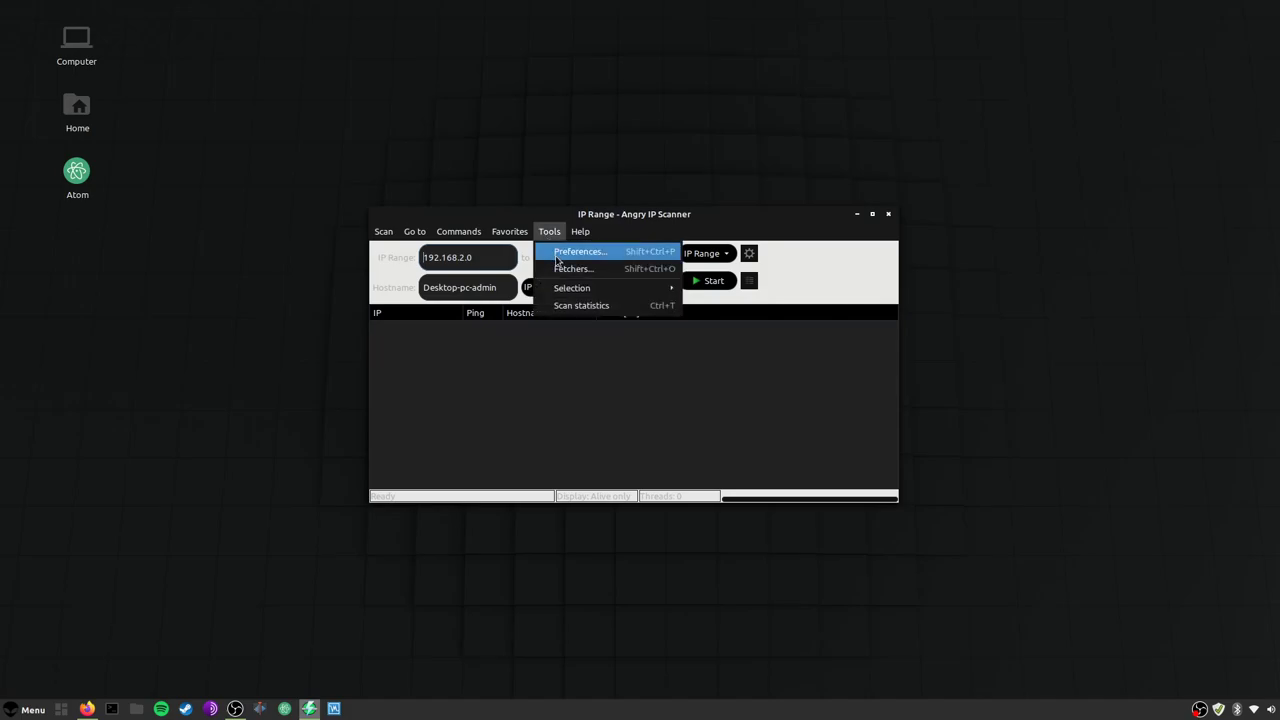
left_click(580, 251)
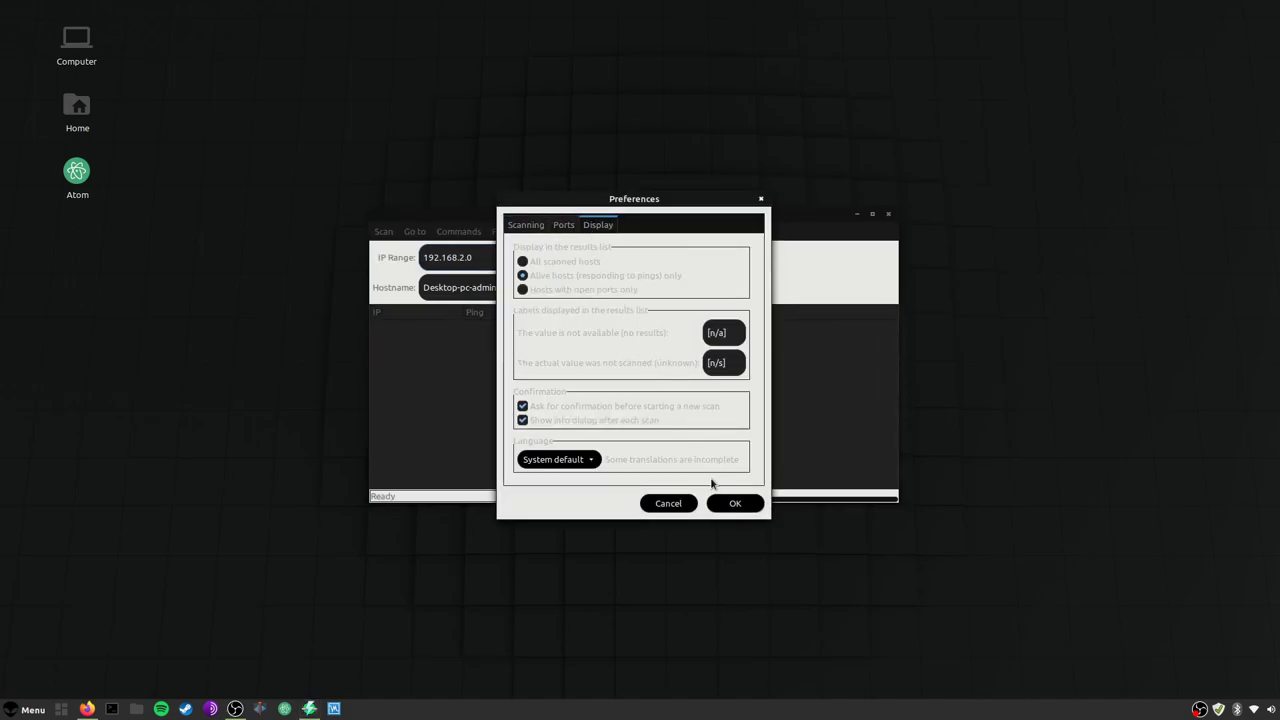